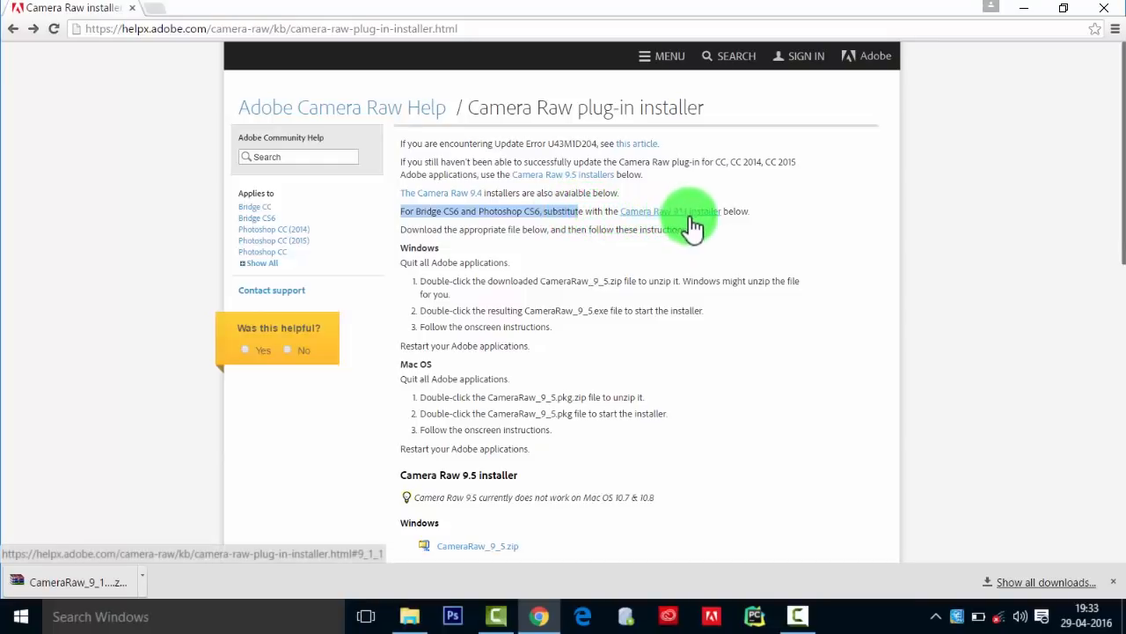
- Open the Downloads folder in File Explorer
scroll(down, 3)
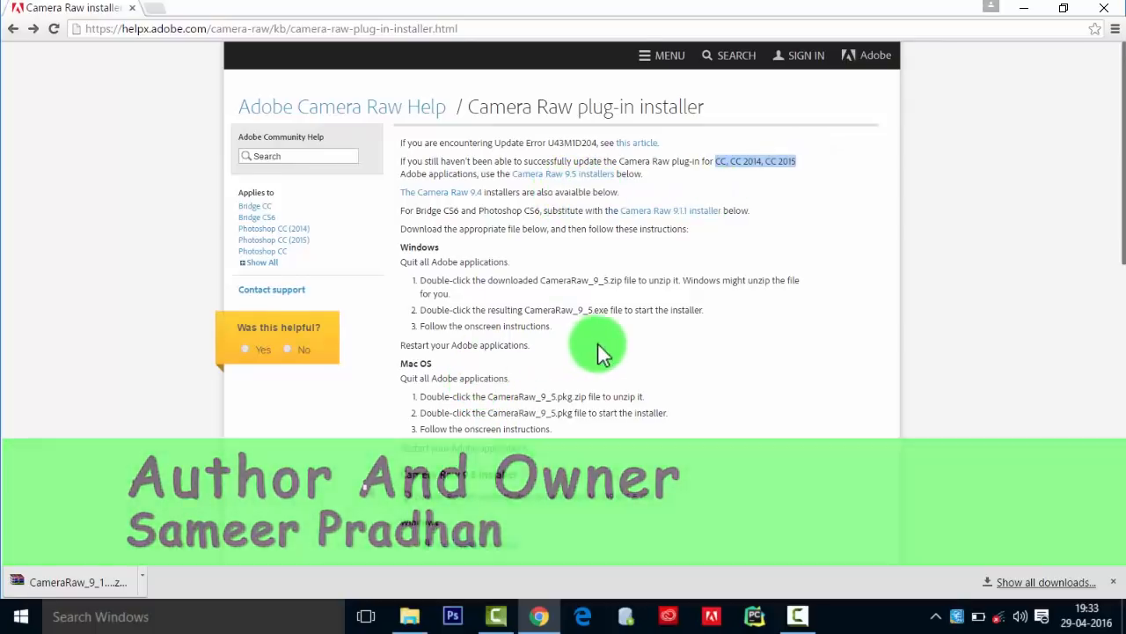
scroll(down, 3)
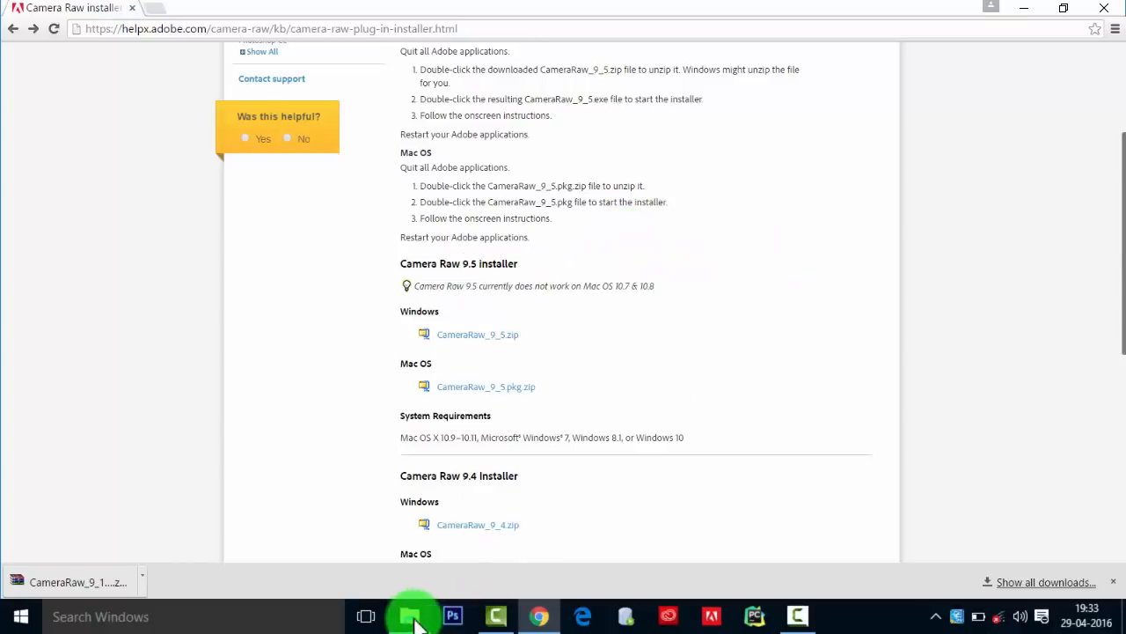
click(413, 615)
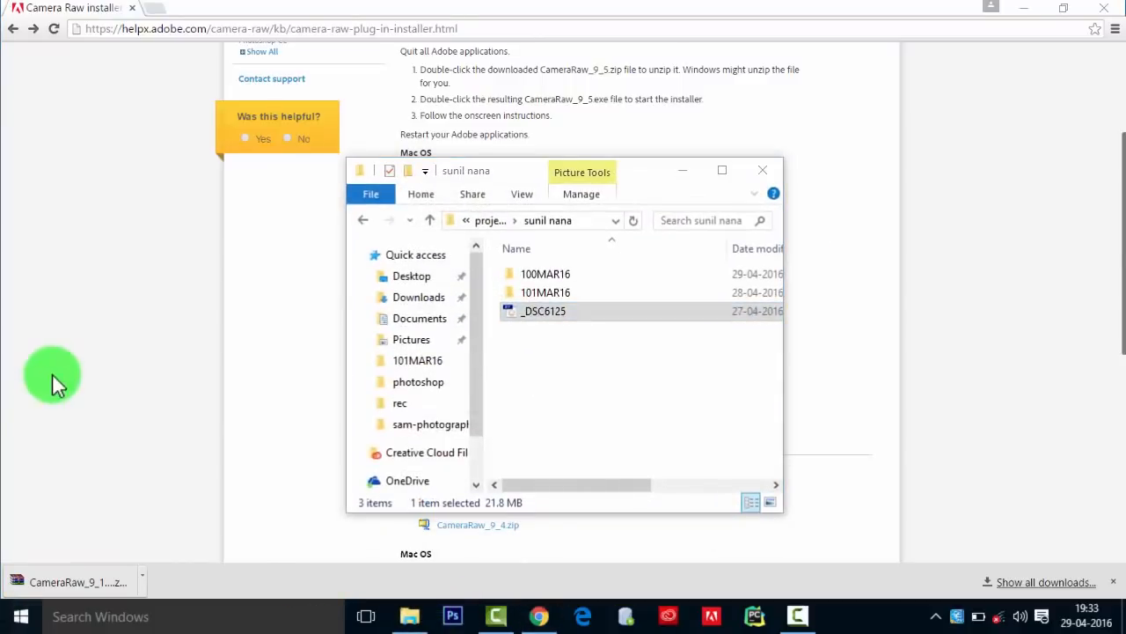
mouse_move(157, 291)
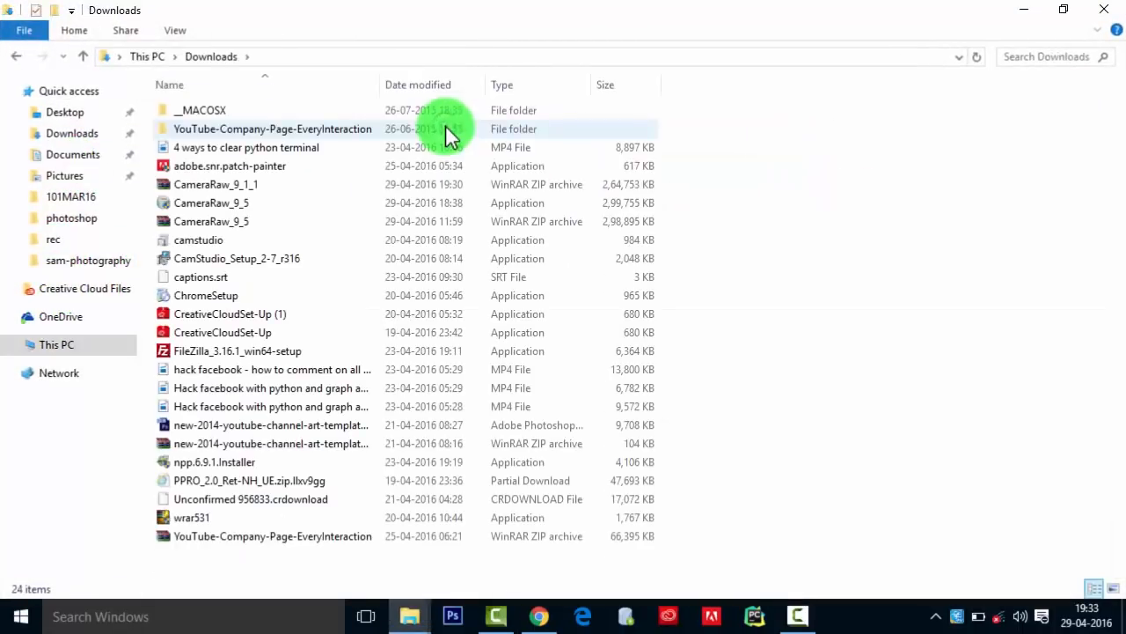
click(273, 536)
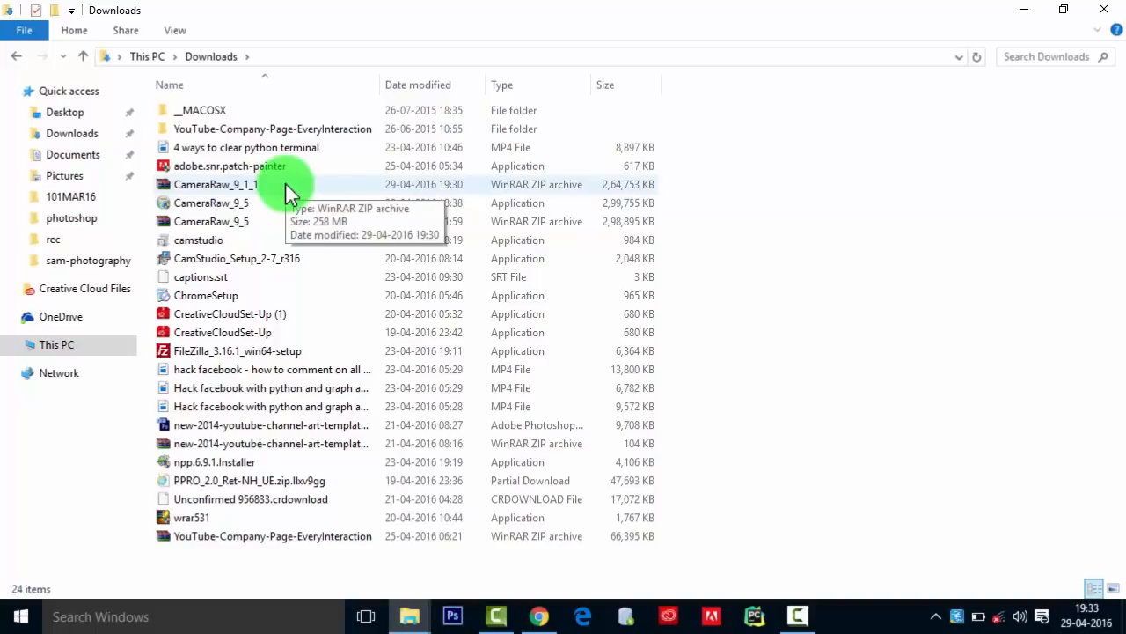
- Sort Downloads newest first, extract CameraRaw_9_1_1.zip here, and select the setup application
right_click(718, 145)
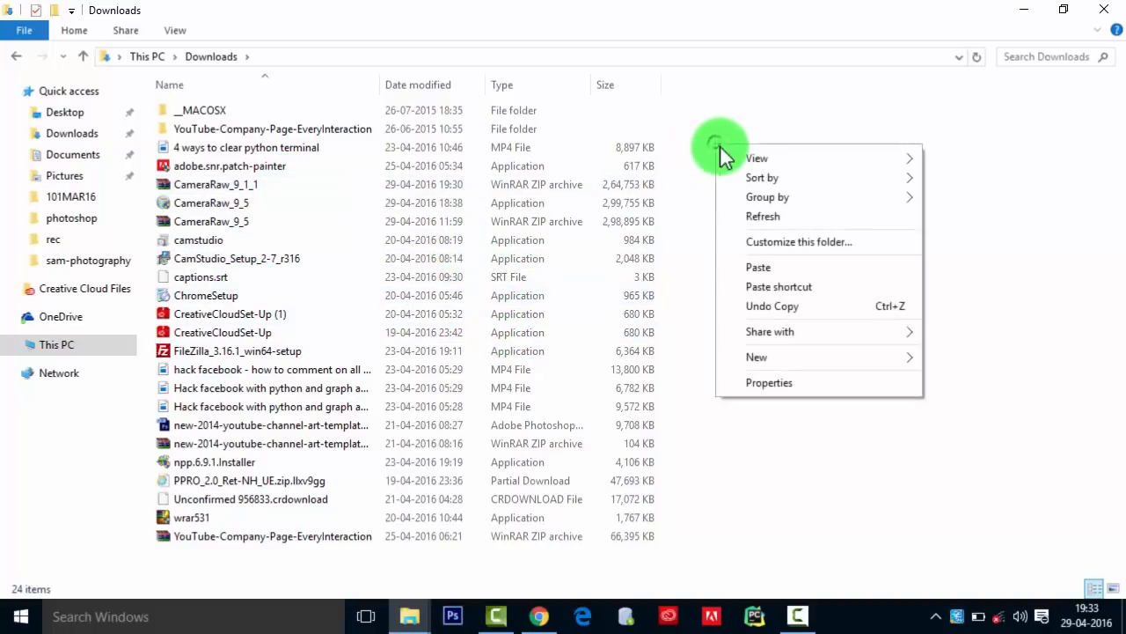
click(763, 178)
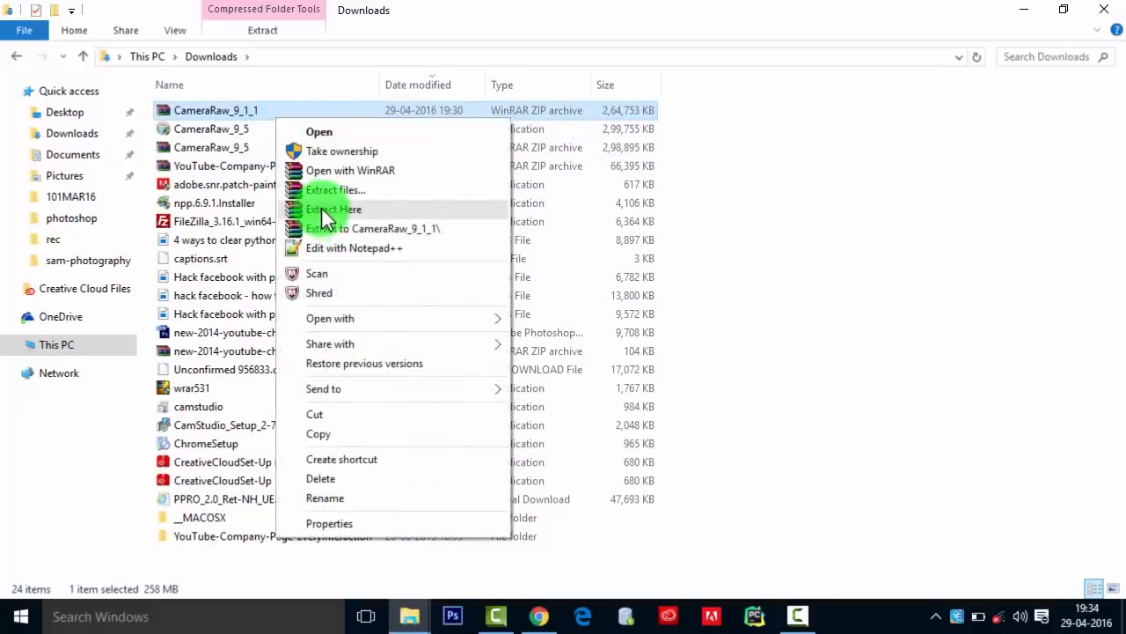
click(333, 208)
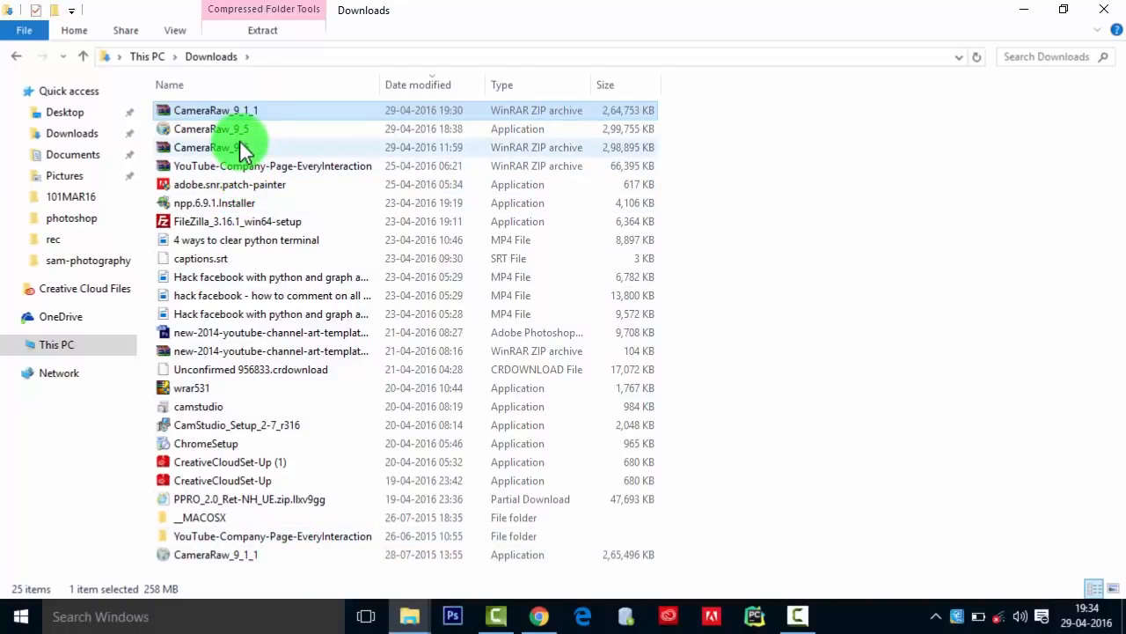
mouse_move(255, 462)
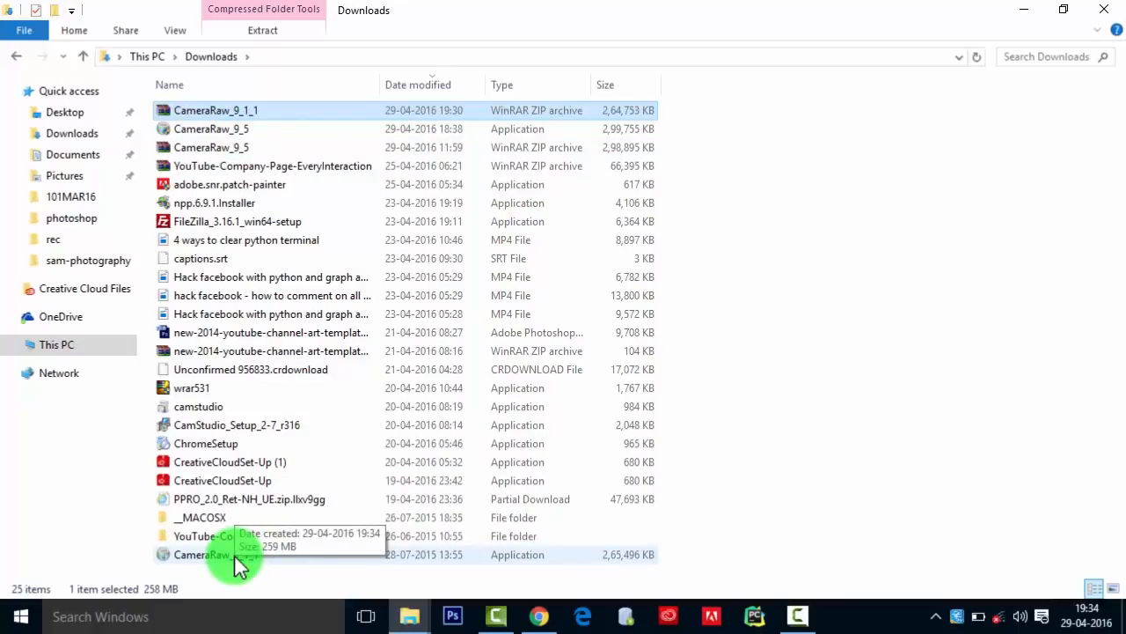
click(215, 554)
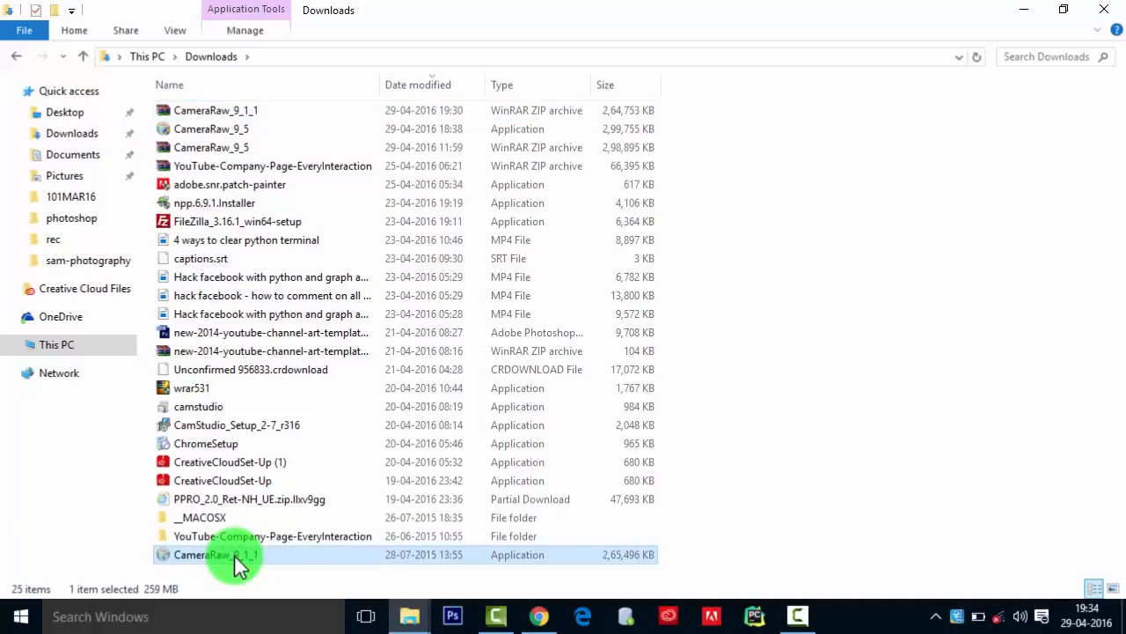
- Run CameraRaw_9_1_1.exe past the SmartScreen warning, install it, and finish the wizard
double_click(215, 554)
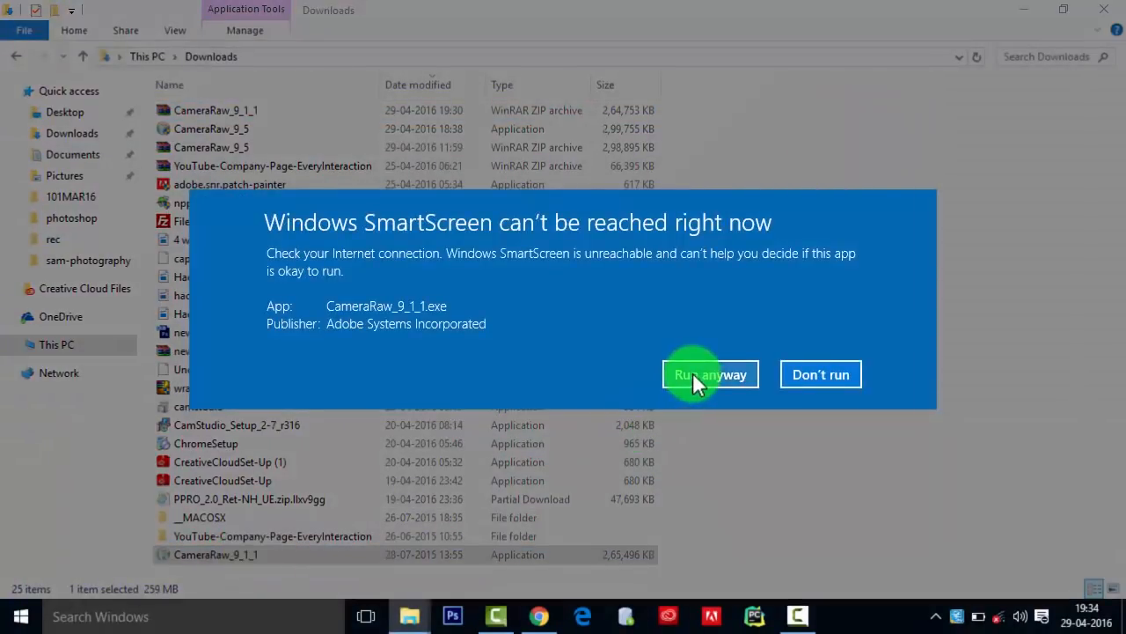
click(710, 374)
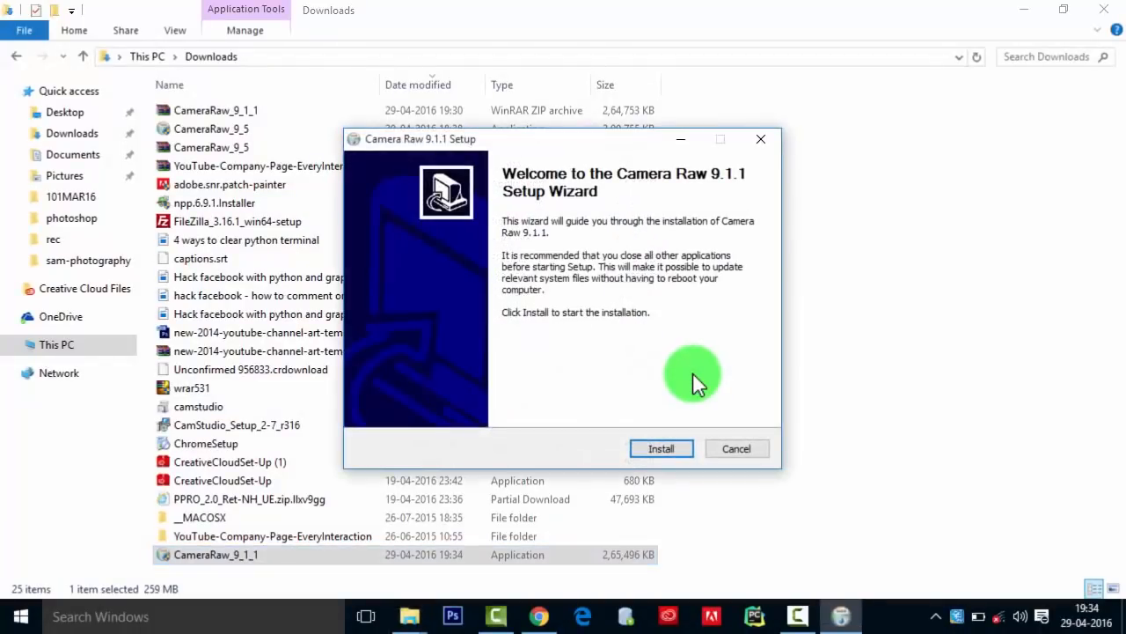
click(661, 448)
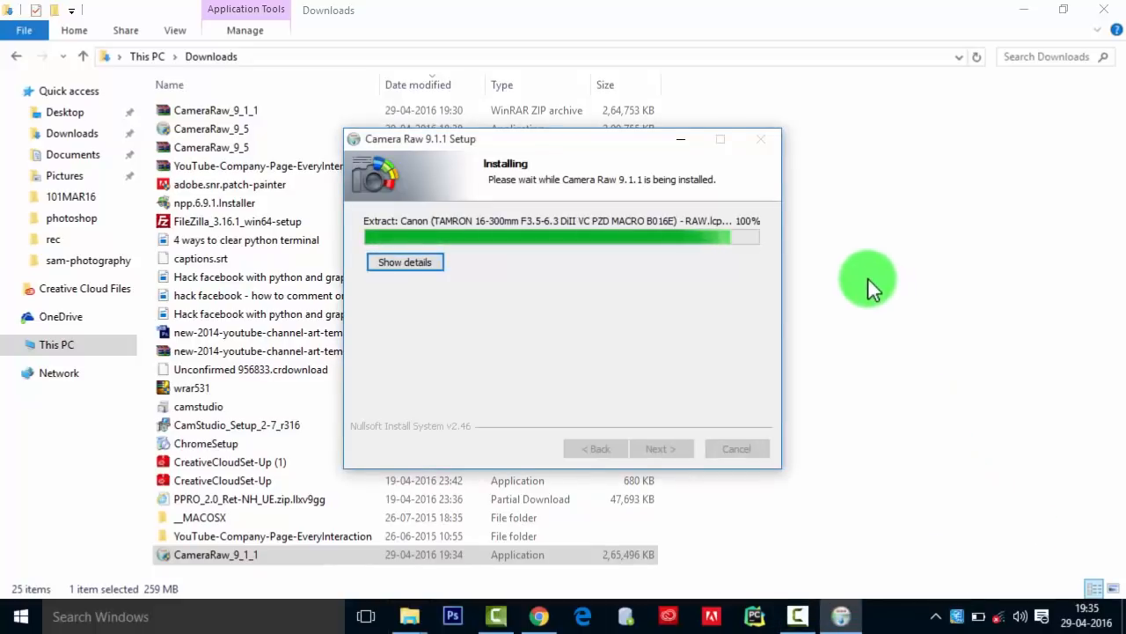
mouse_move(640, 363)
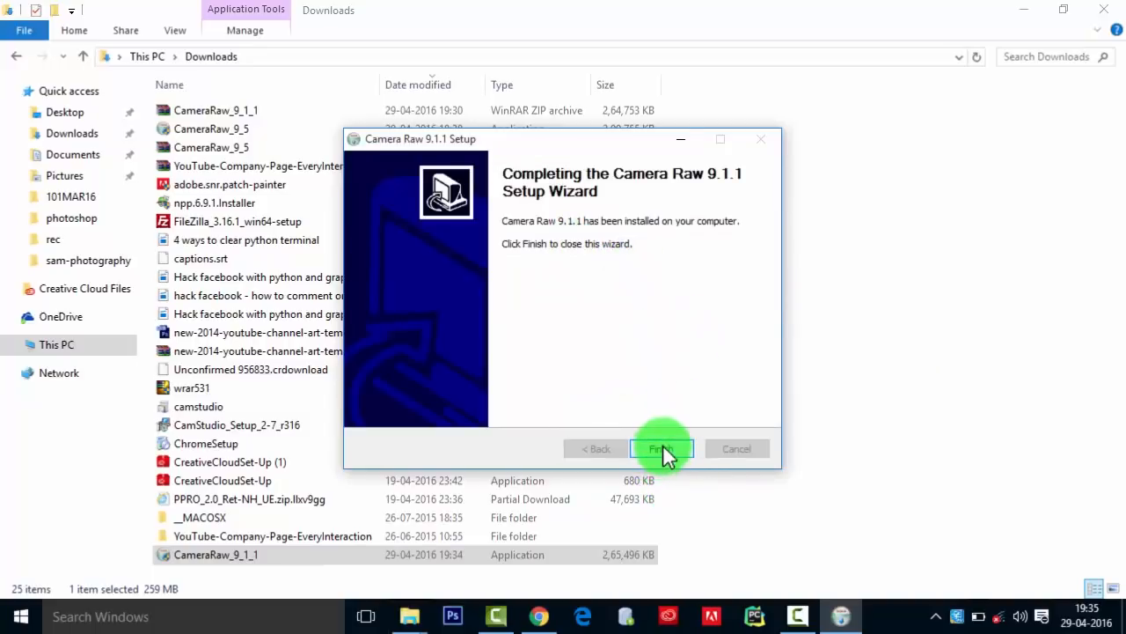
click(662, 448)
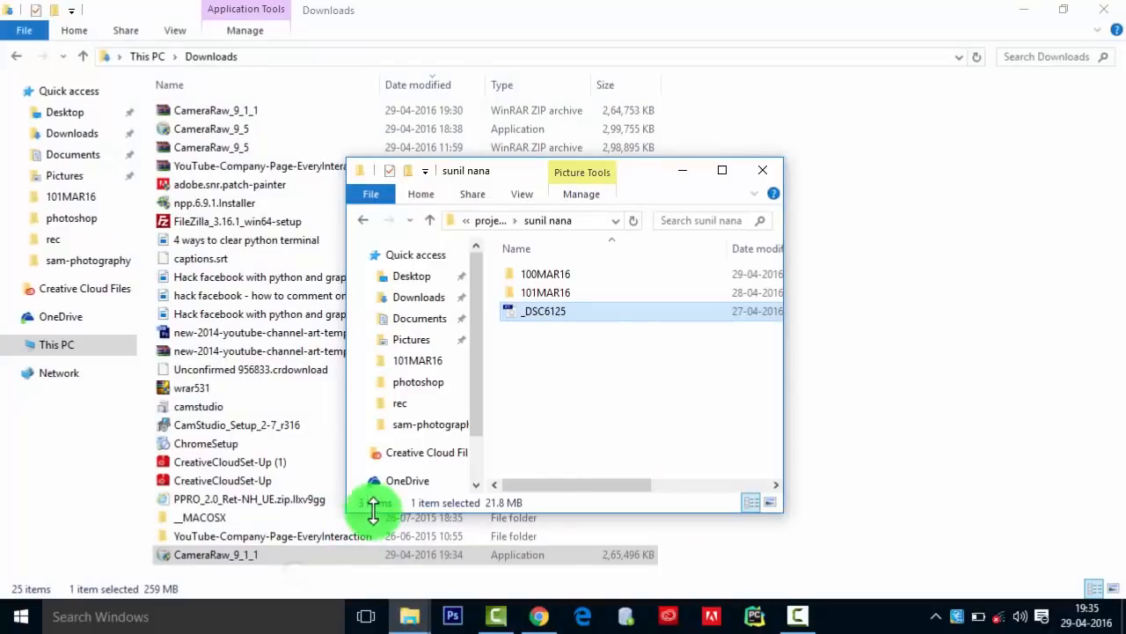
- Bring up the context menu in the sunil nana folder window holding _DSC6125
right_click(544, 311)
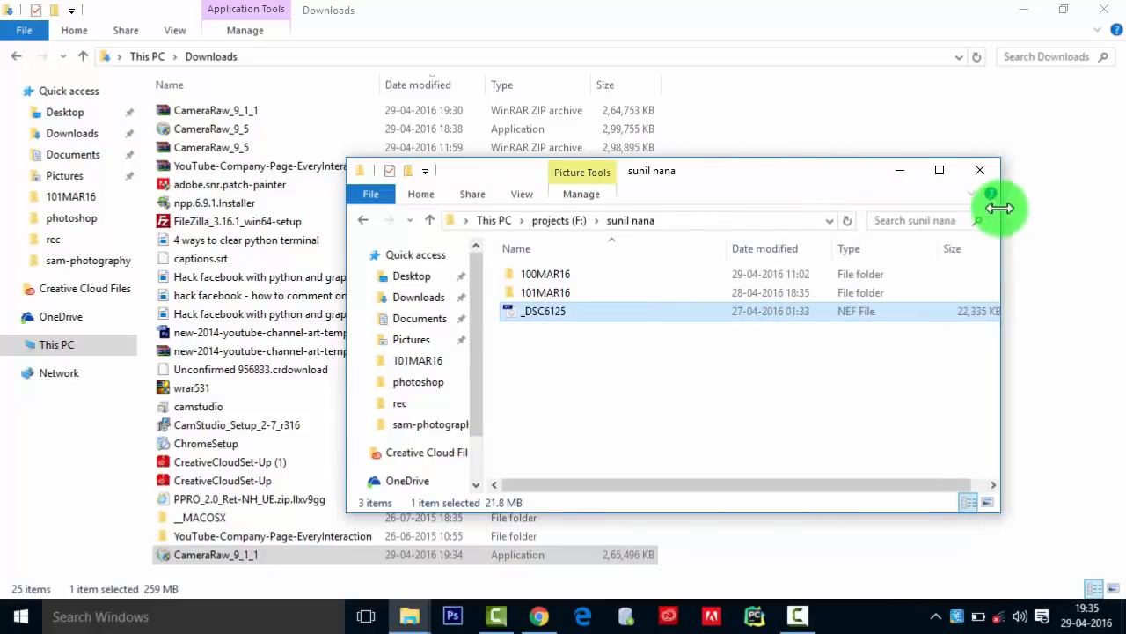
mouse_move(837, 410)
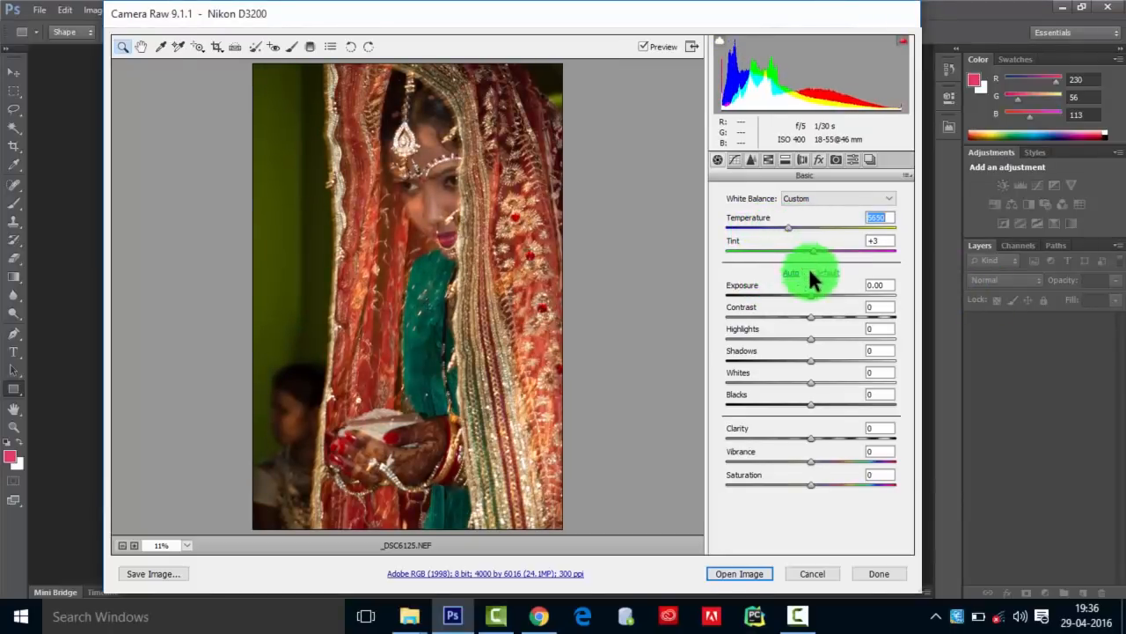
mouse_move(810, 445)
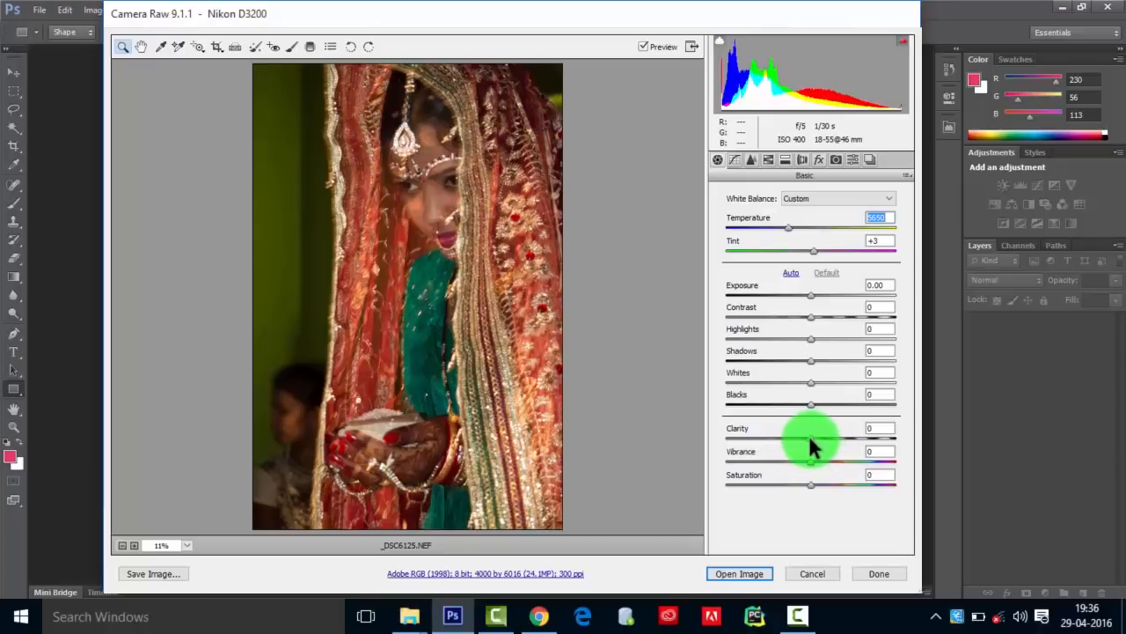